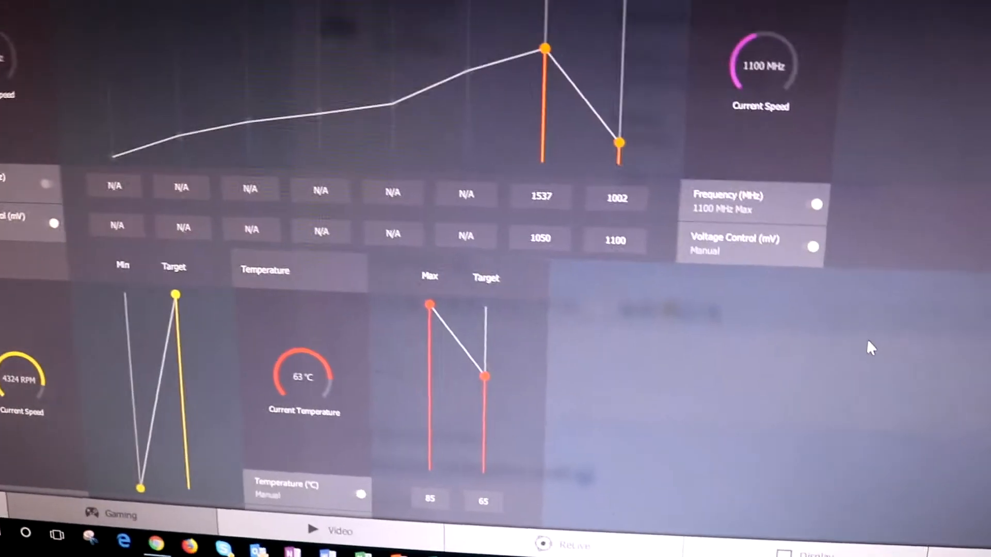
scroll(down, 3)
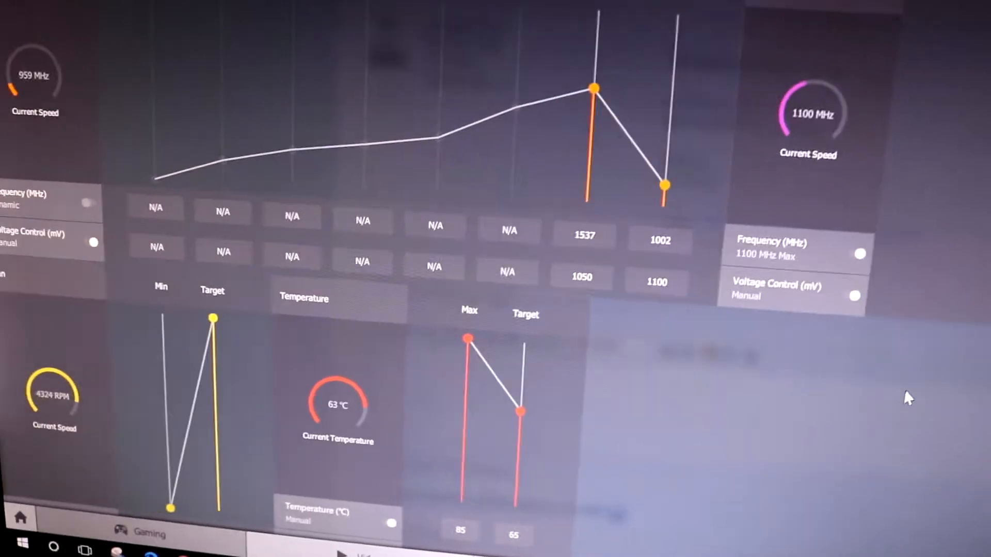
scroll(down, 3)
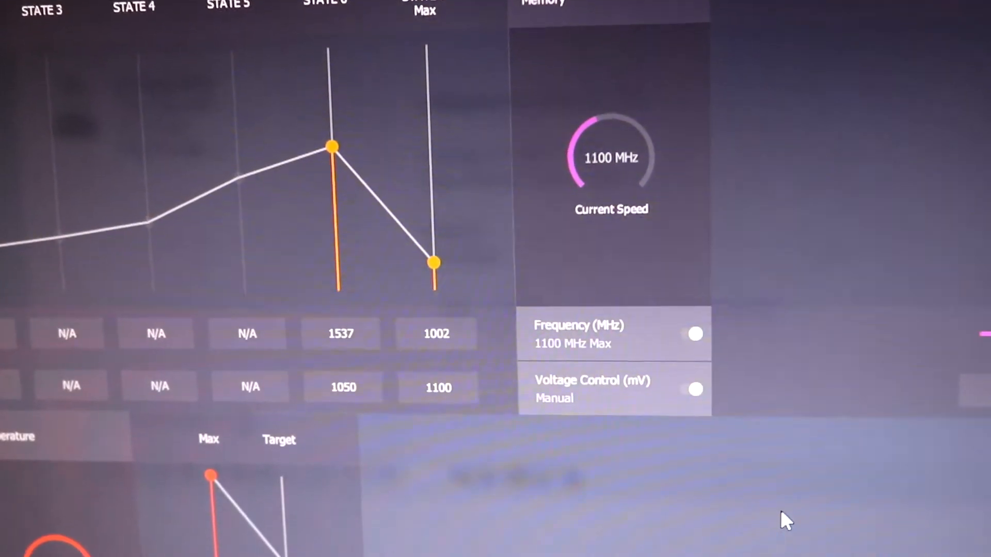
scroll(right, 3)
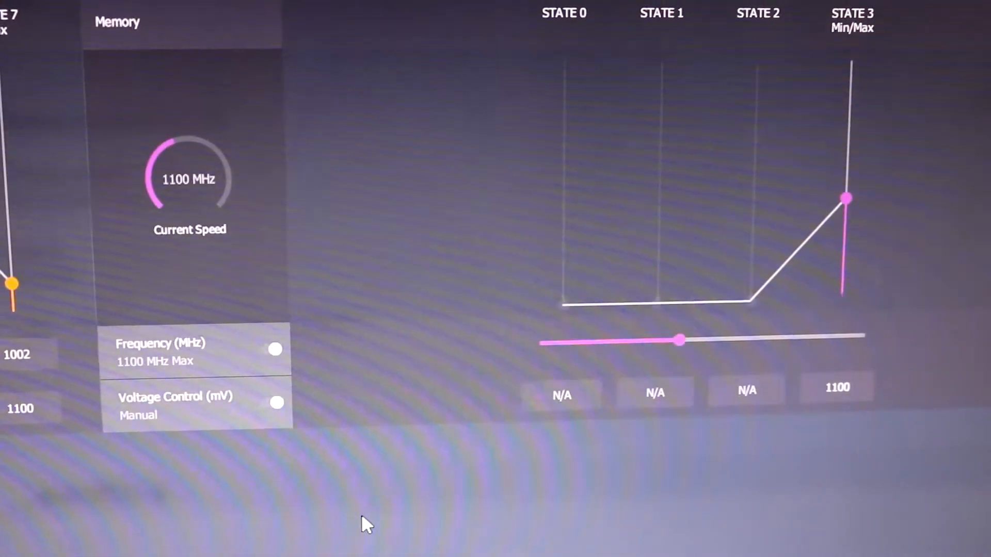